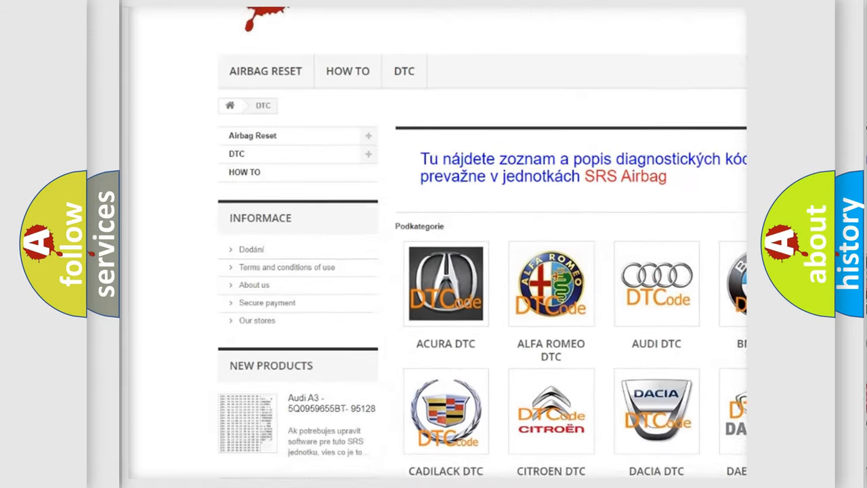
scroll(down, 3)
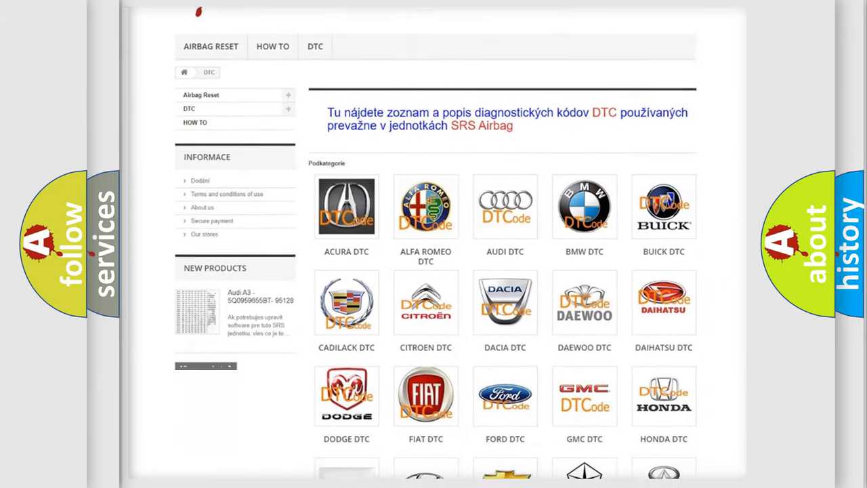
scroll(down, 3)
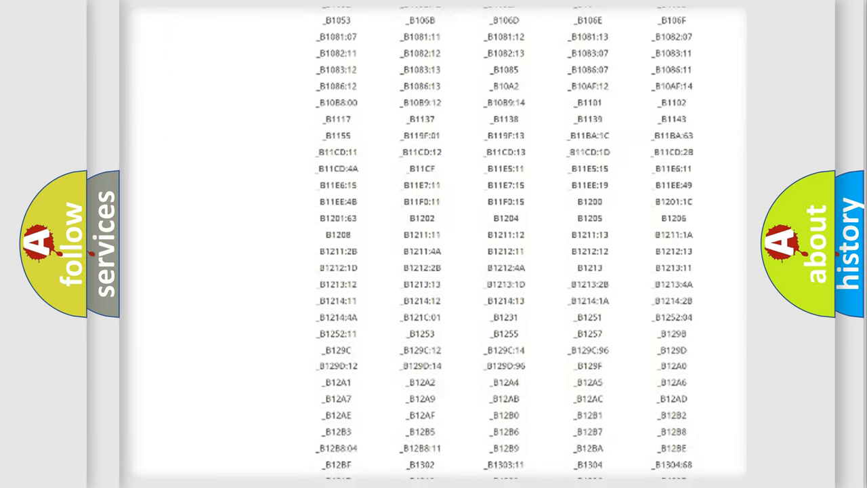
scroll(down, 3)
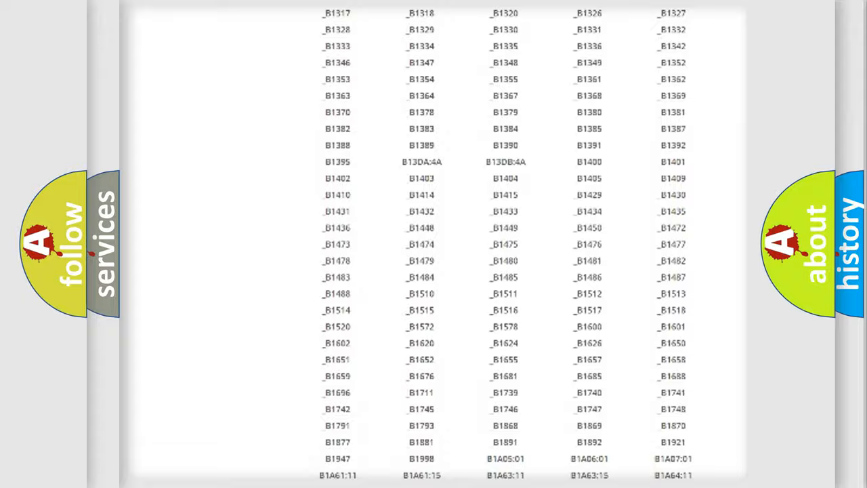